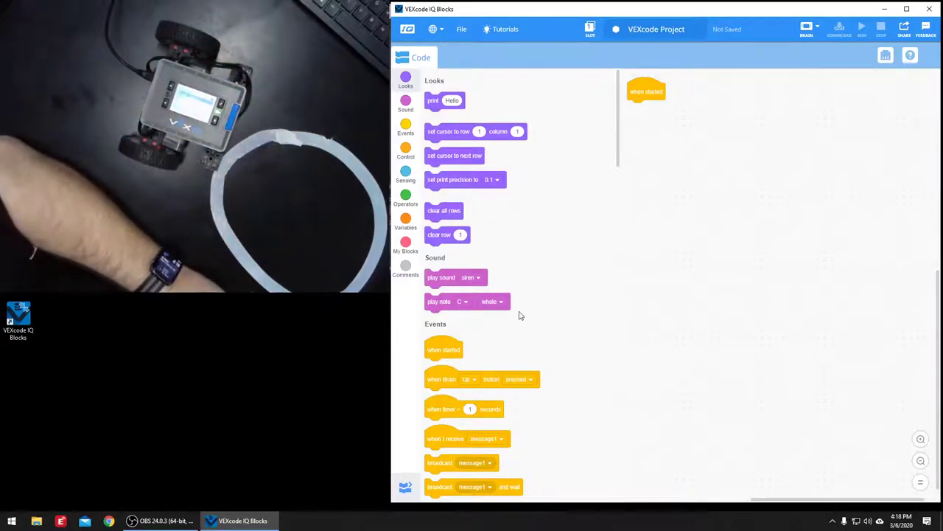
mouse_move(552, 53)
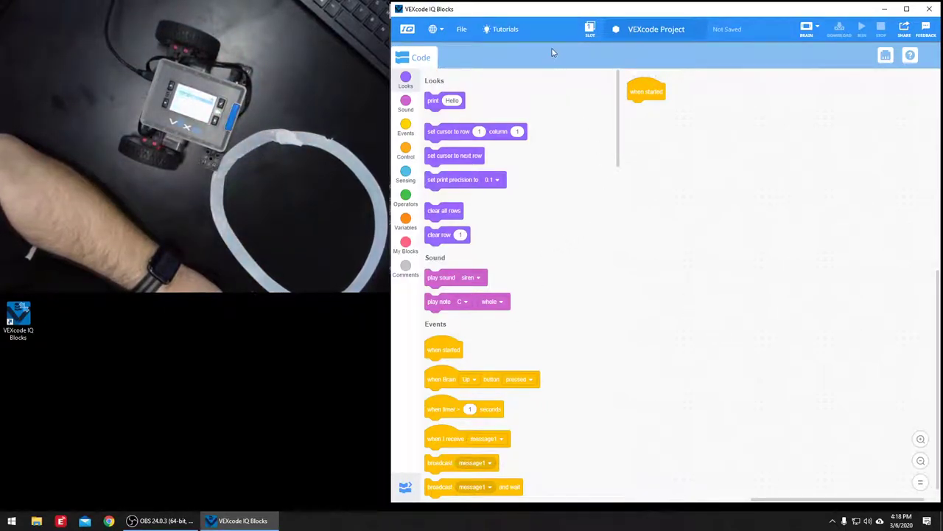
mouse_move(824, 97)
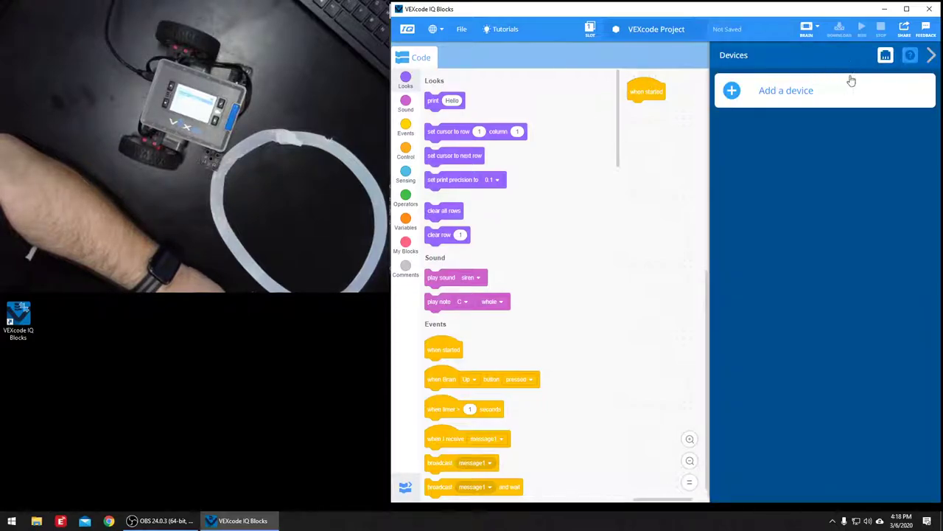
Add a Drivetrain device with its motor ports assigned and a 250mm wheel size
left_click(786, 90)
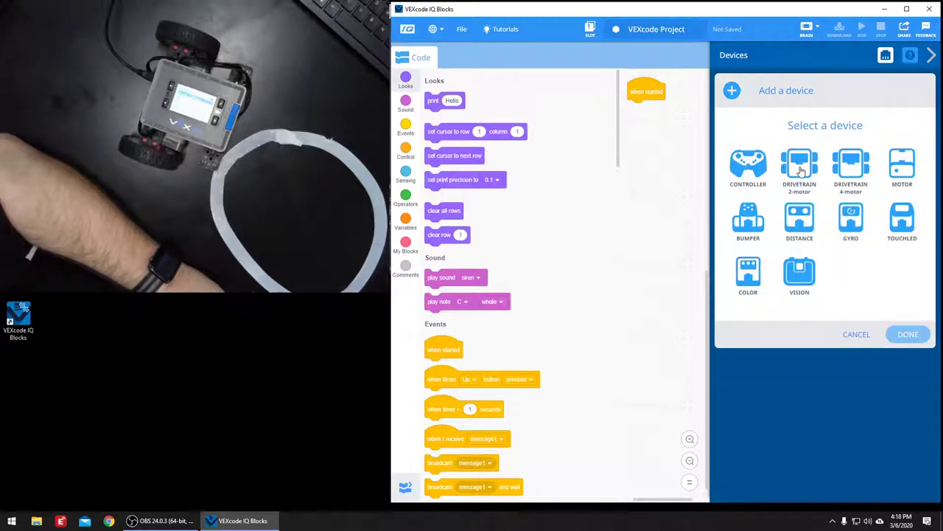
left_click(799, 168)
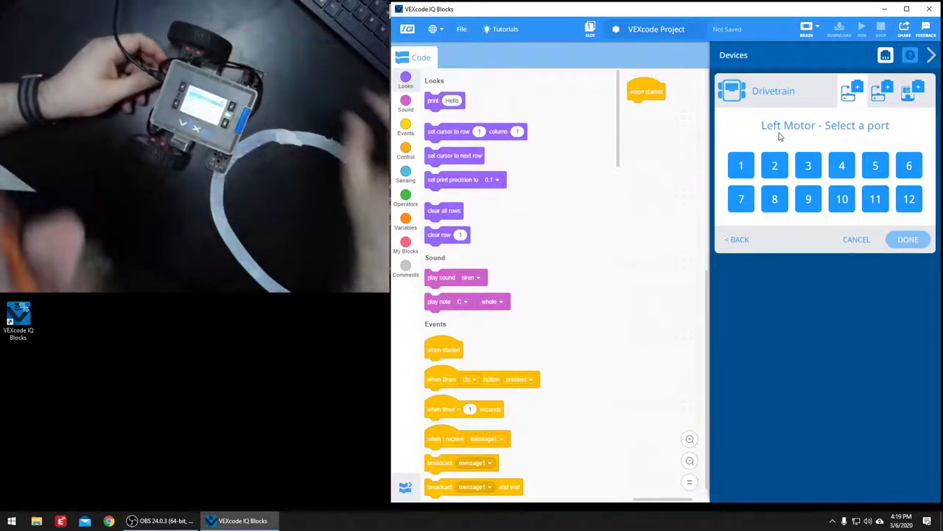
left_click(908, 165)
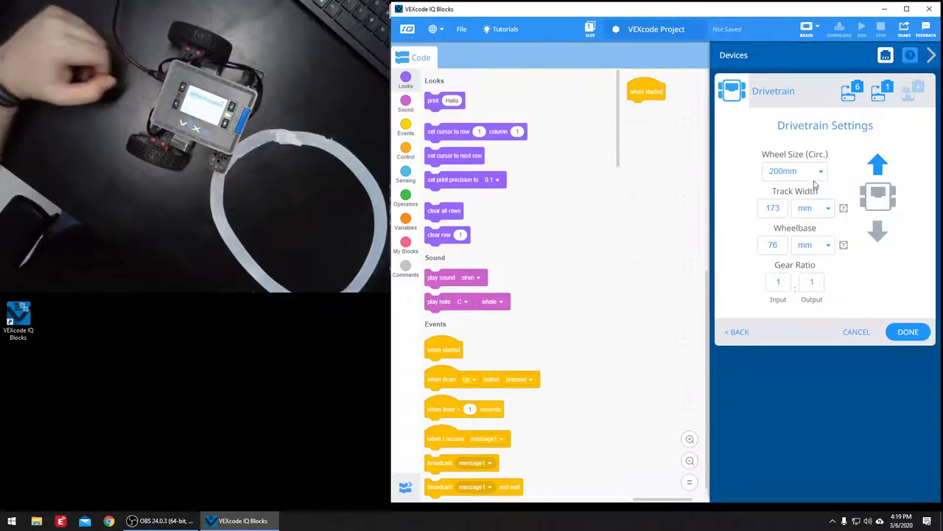
left_click(795, 171)
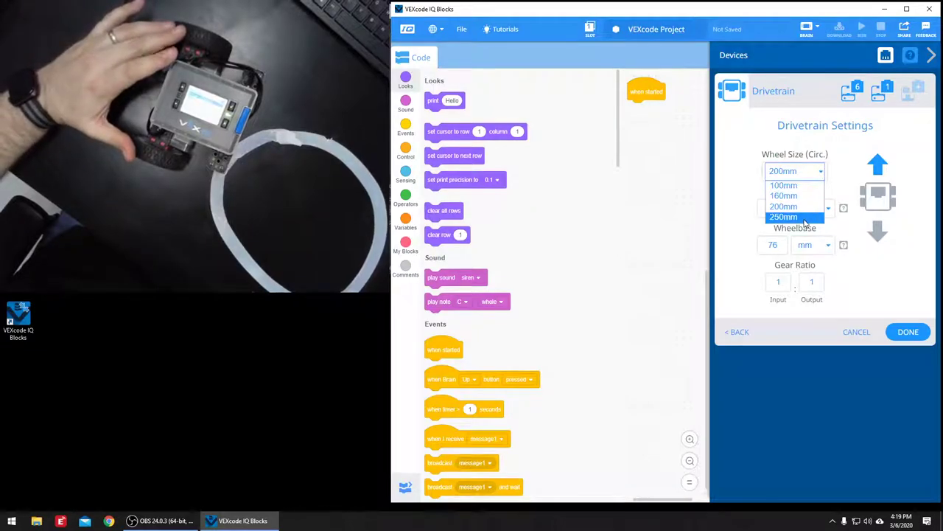
left_click(784, 216)
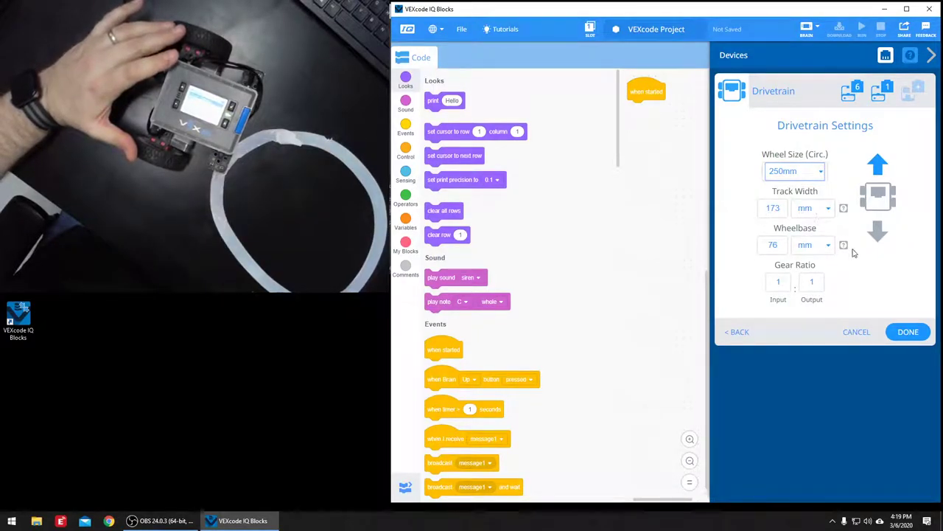
left_click(908, 331)
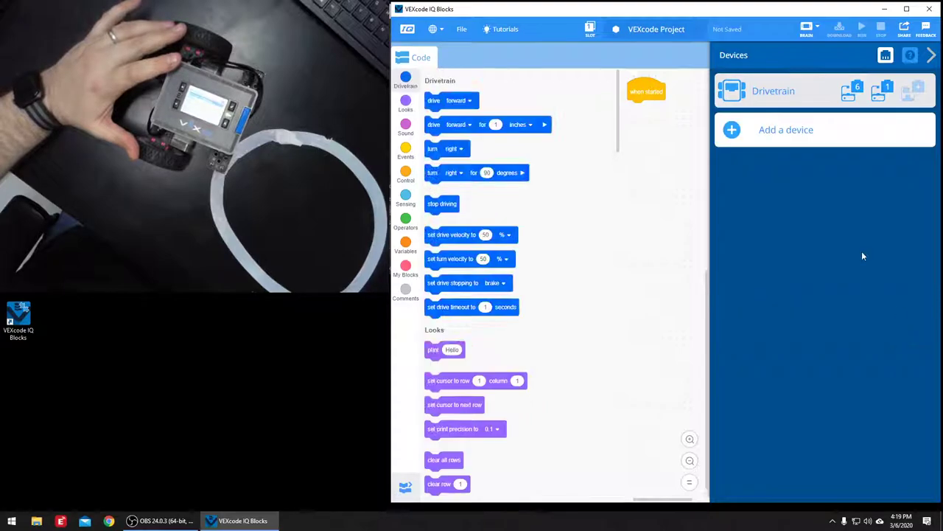
Add a Color sensor on port 7 (Color7) and close the Devices panel
left_click(786, 130)
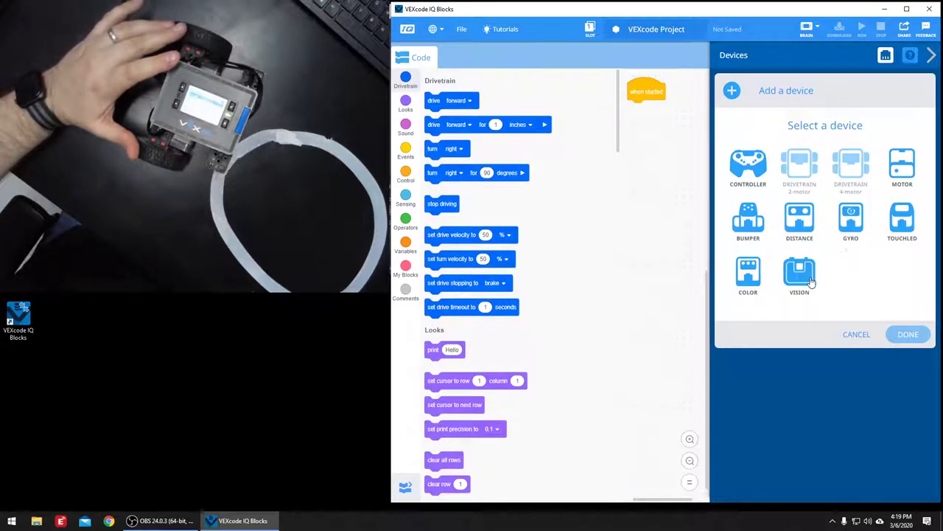
left_click(749, 272)
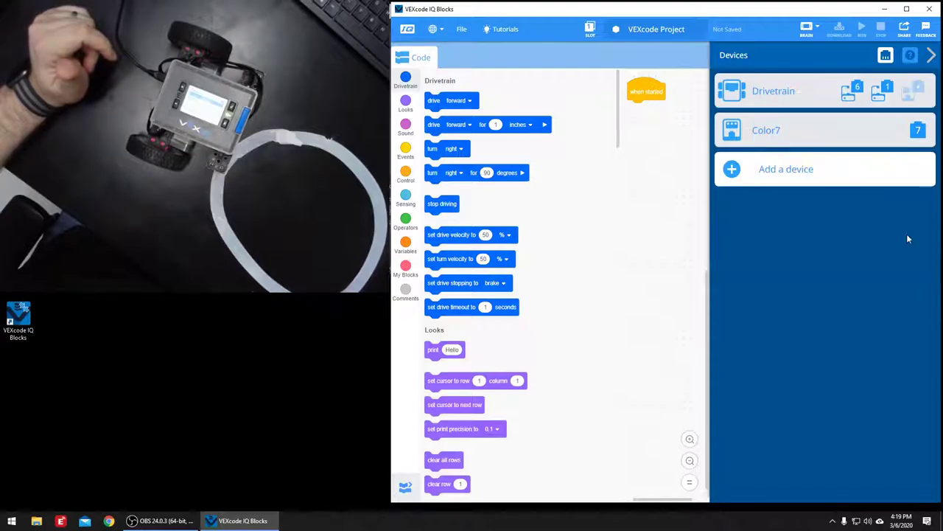
mouse_move(787, 245)
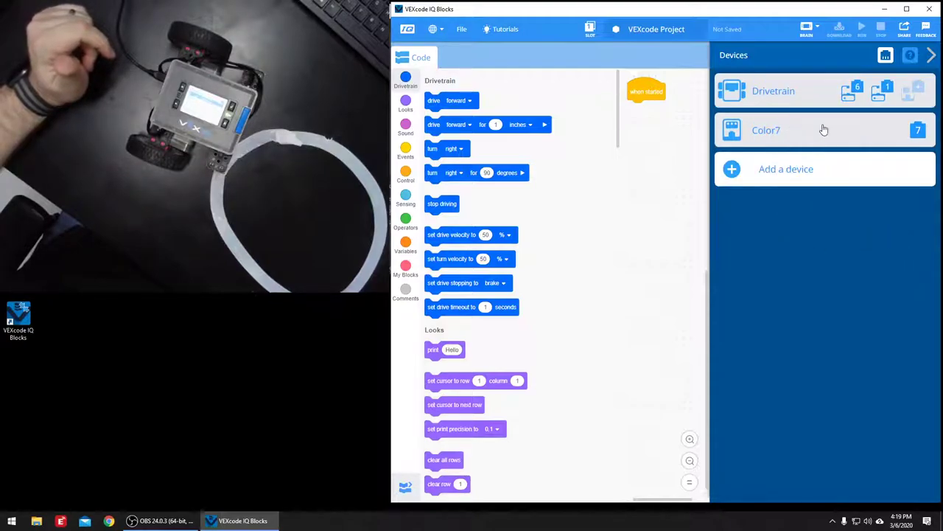
left_click(932, 54)
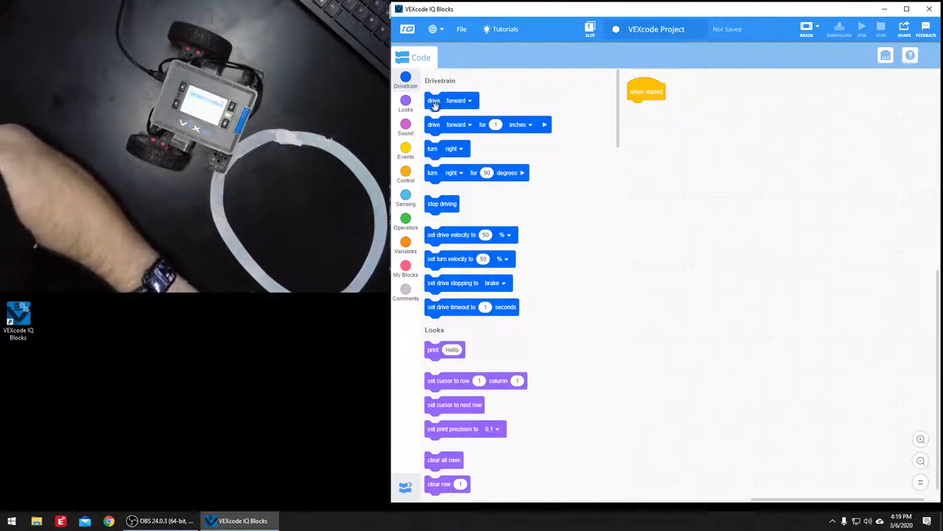
Open the Line Tracking example from File > Open Examples, discarding the unsaved project
scroll("down", 3)
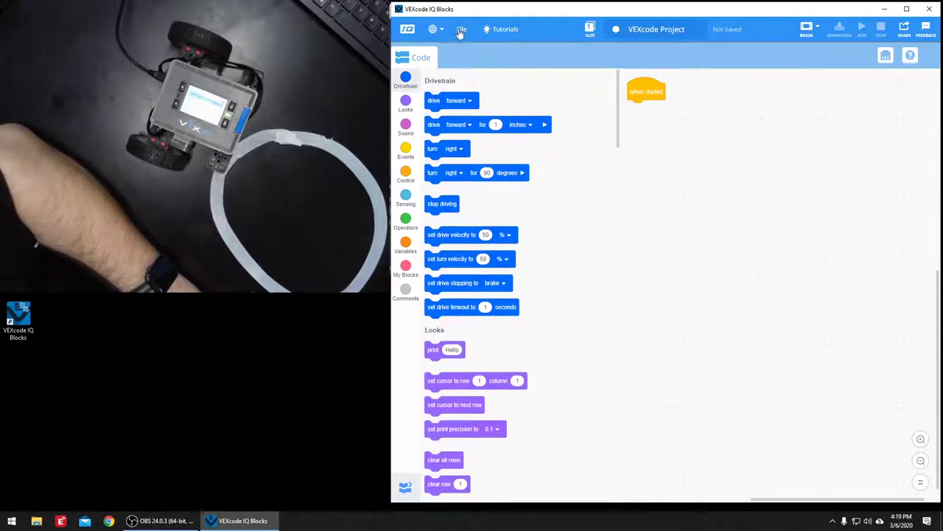
left_click(461, 29)
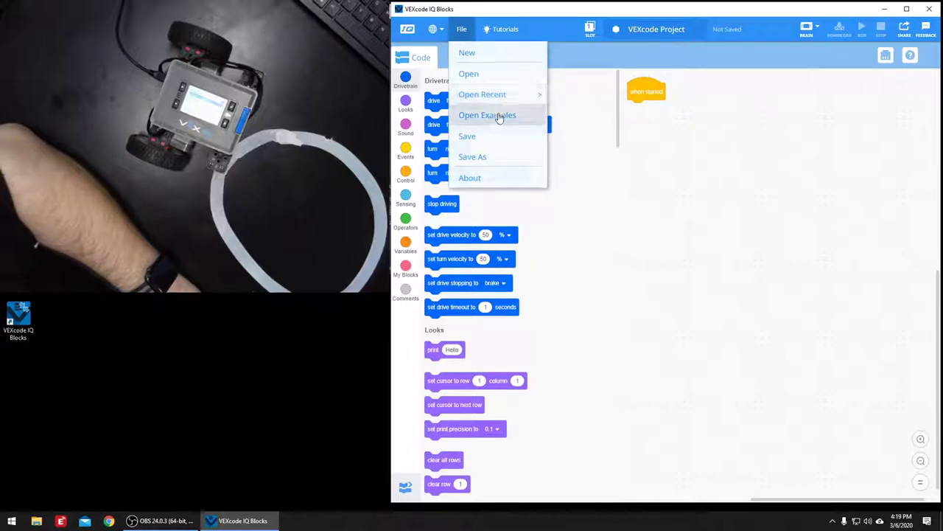
left_click(486, 115)
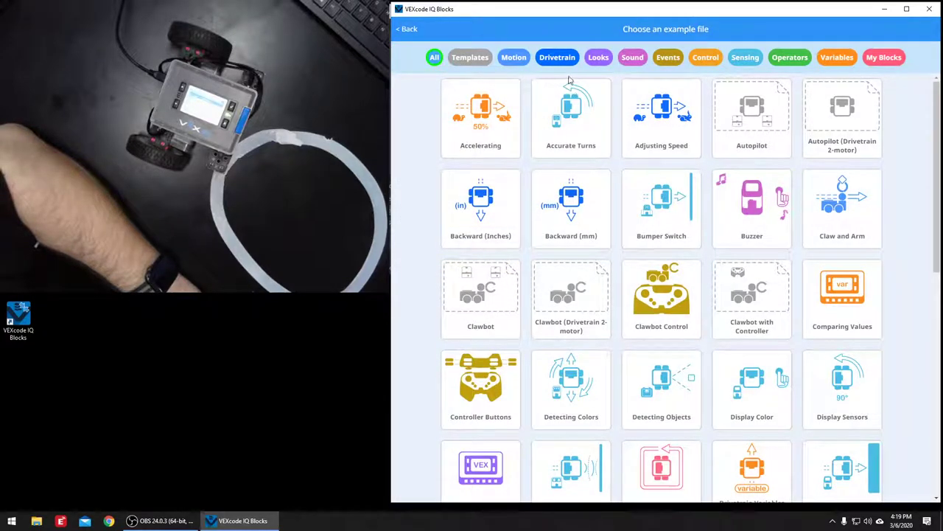
left_click(745, 56)
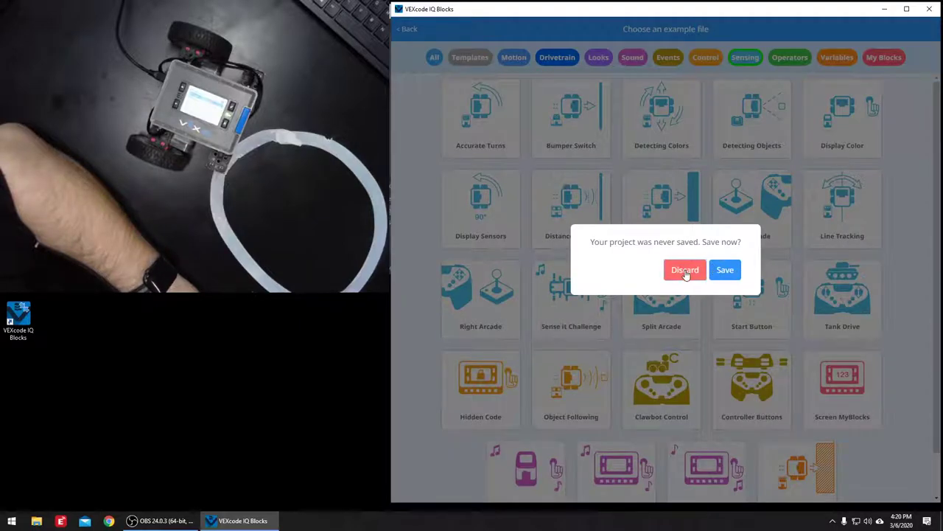
left_click(684, 268)
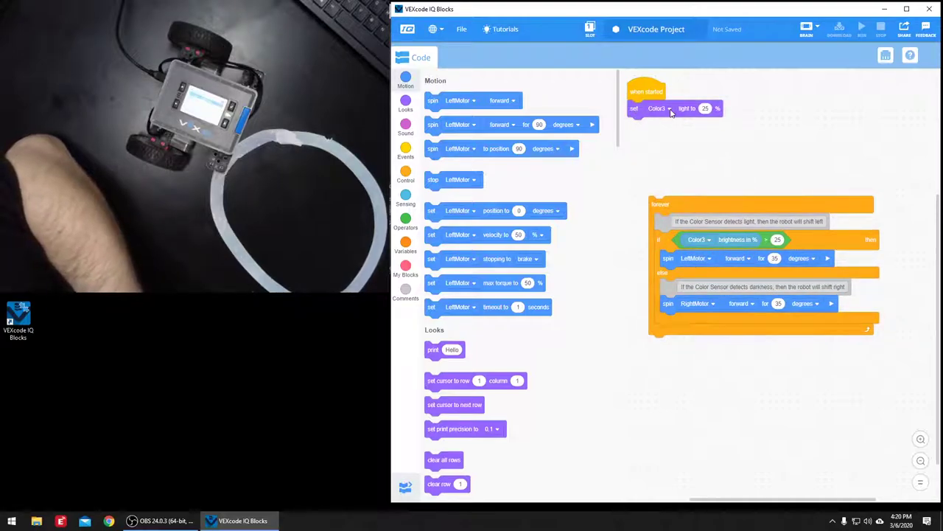
Reassign the example's Color3 sensor to port 7 so it becomes Color7, then leave the Devices panel
left_click(885, 54)
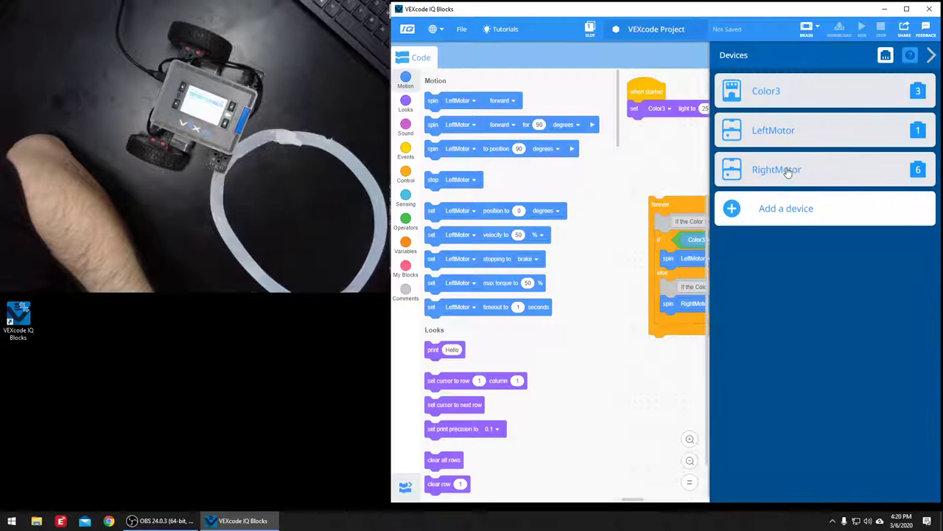
left_click(767, 92)
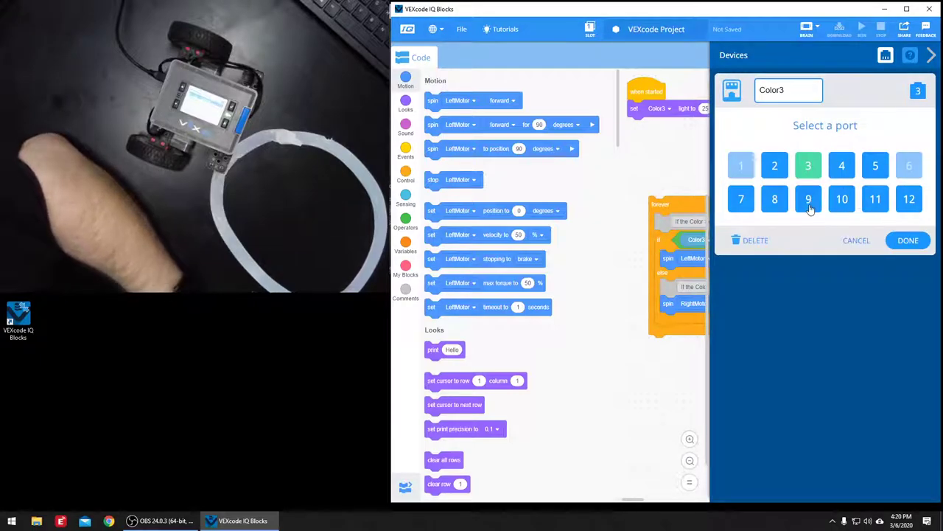
left_click(740, 199)
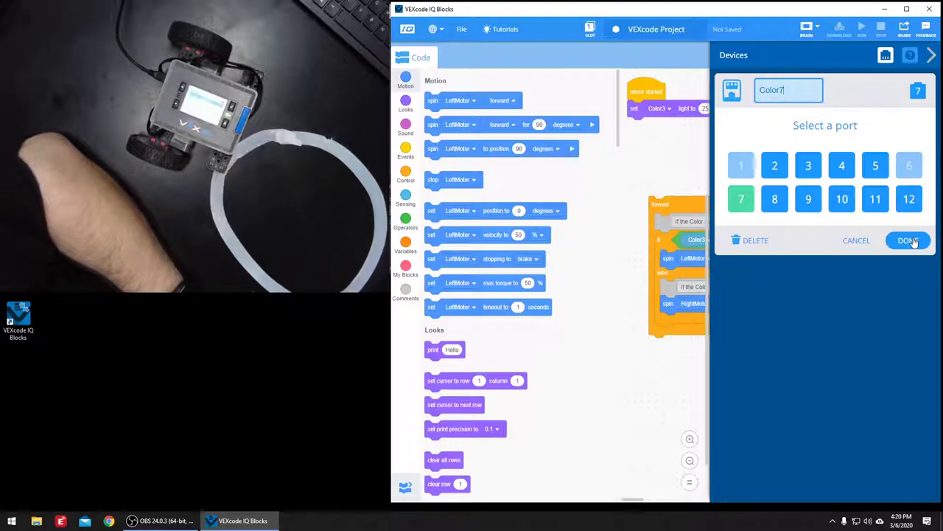
left_click(908, 240)
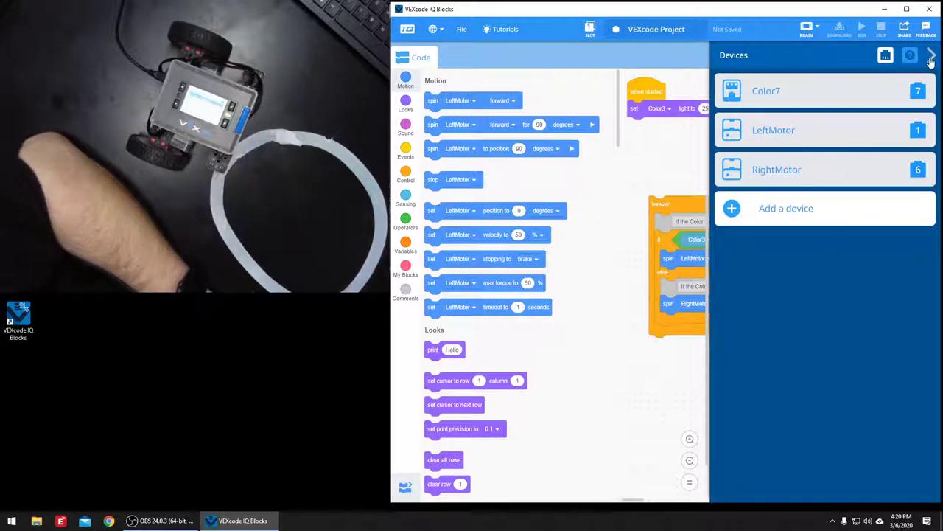
left_click(932, 56)
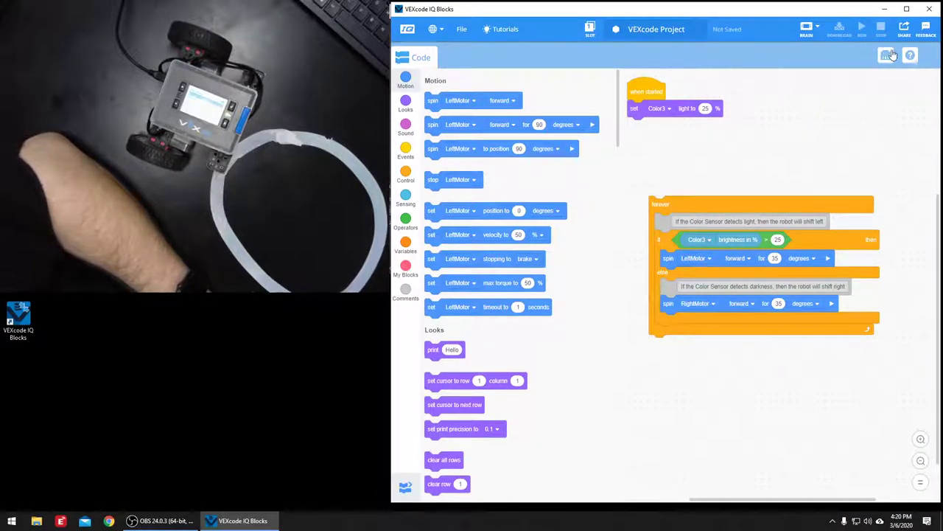
left_click(885, 55)
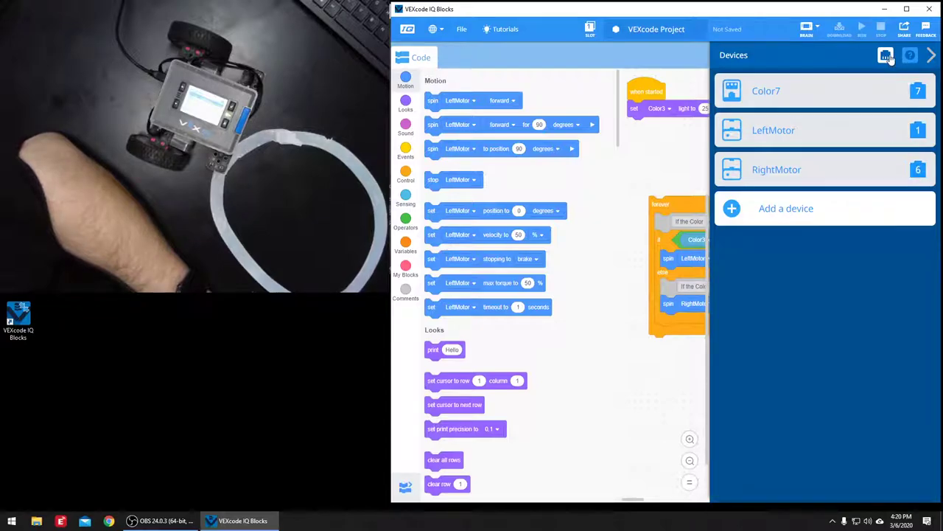
left_click(885, 56)
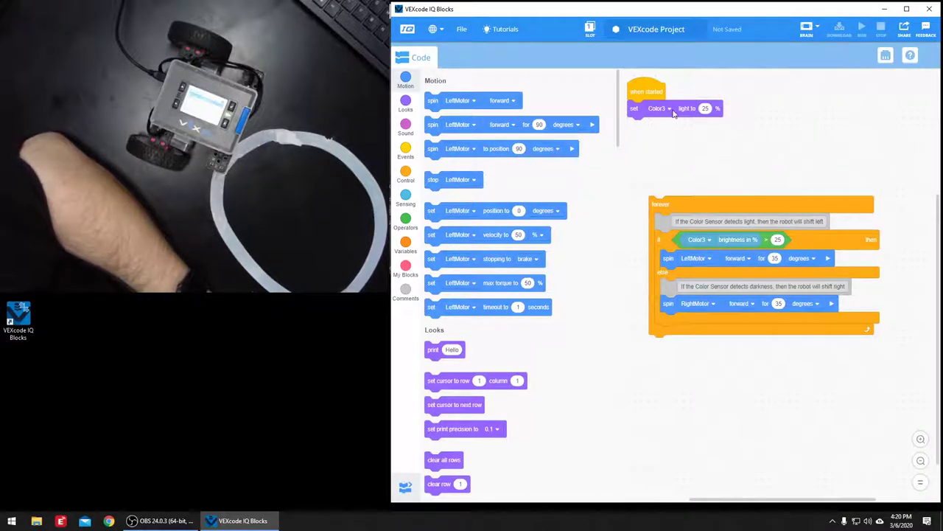
mouse_move(706, 124)
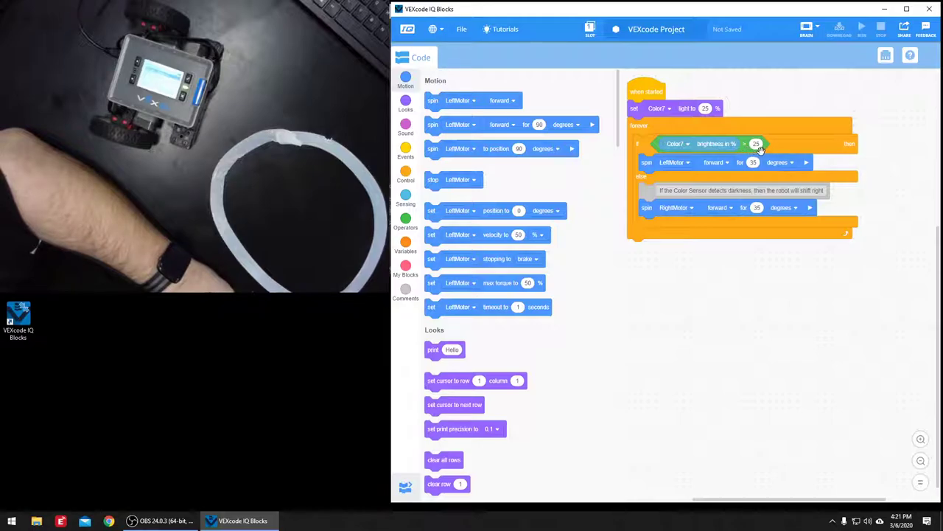
mouse_move(672, 171)
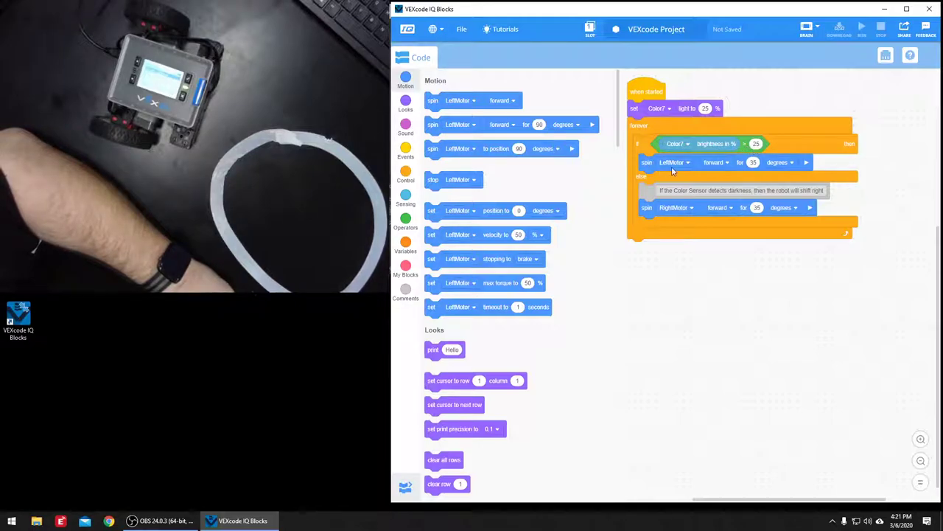
mouse_move(762, 174)
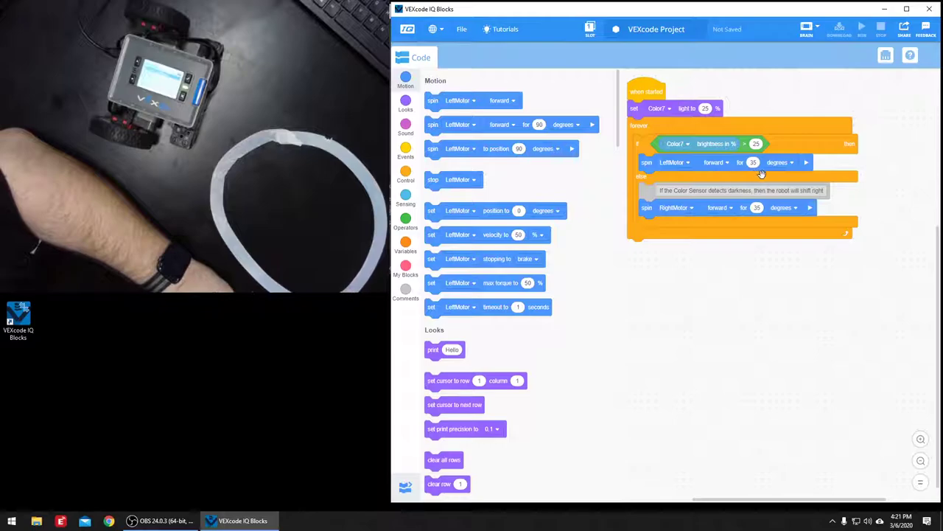
mouse_move(793, 165)
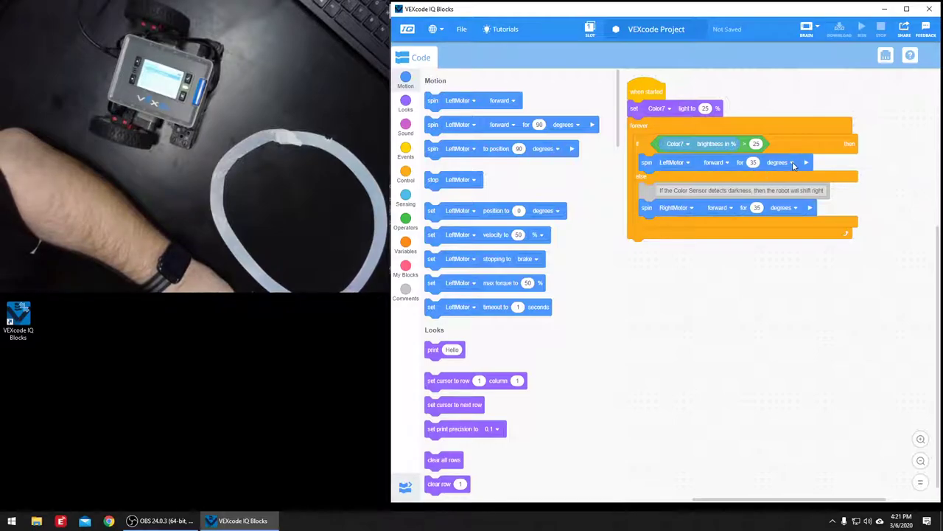
mouse_move(654, 195)
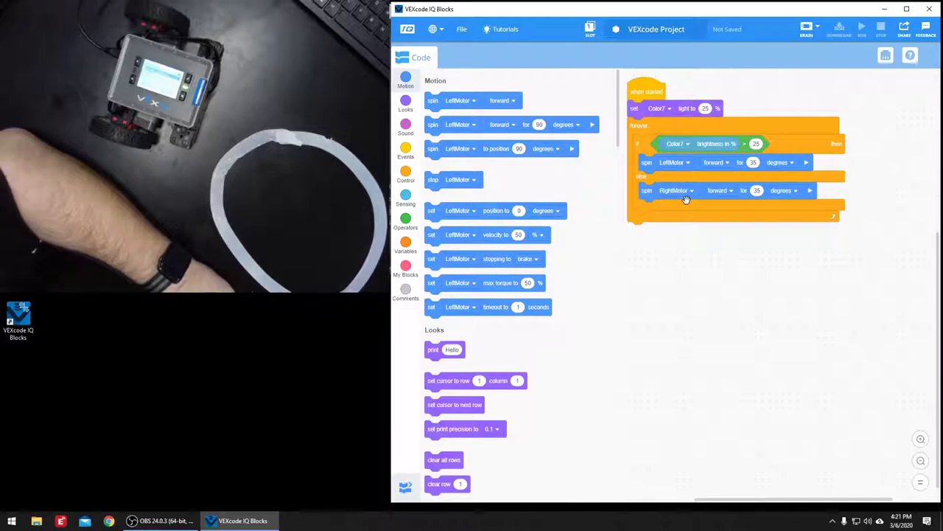
mouse_move(798, 203)
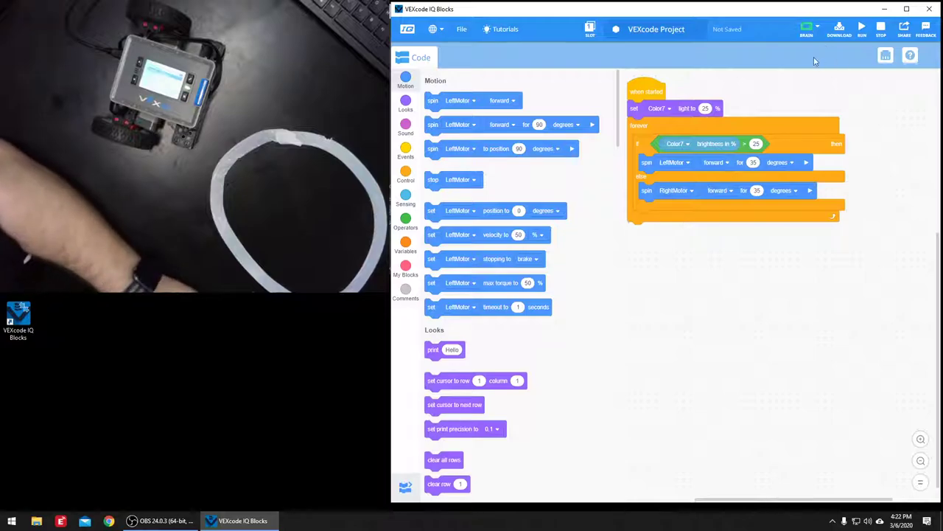
Save the program as VEXcode Project, confirming the overwrite of the existing file
left_click(807, 30)
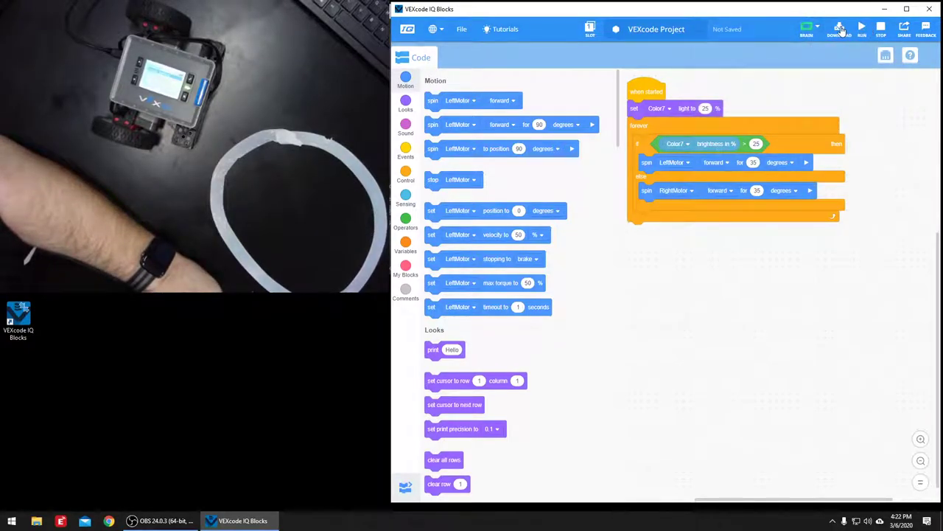
left_click(840, 27)
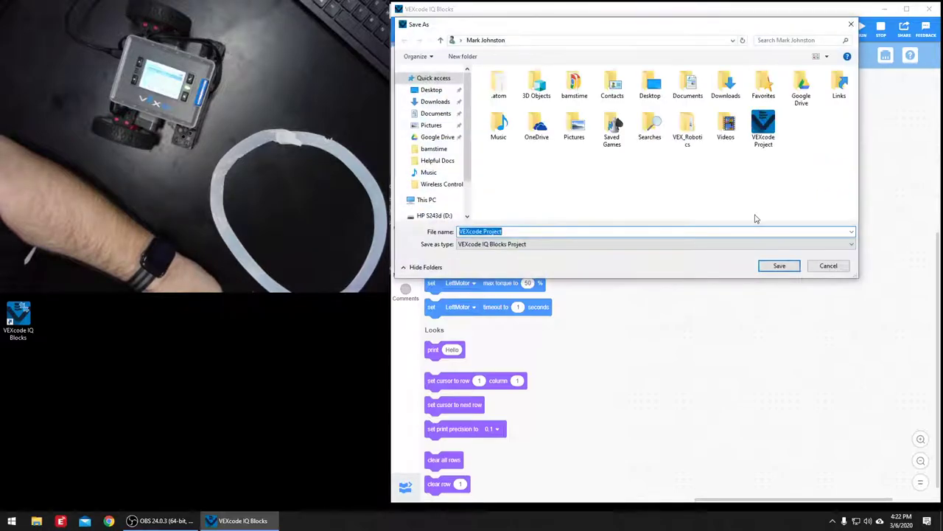
left_click(778, 265)
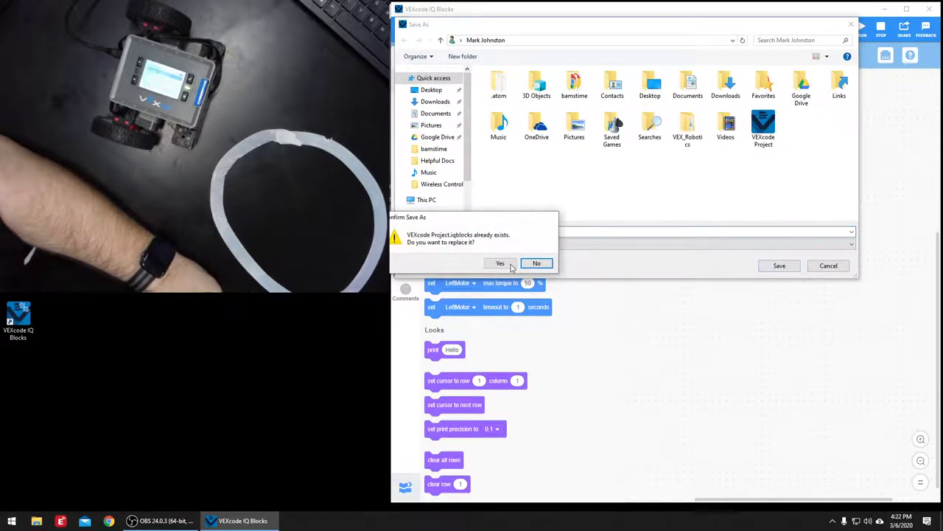
left_click(502, 262)
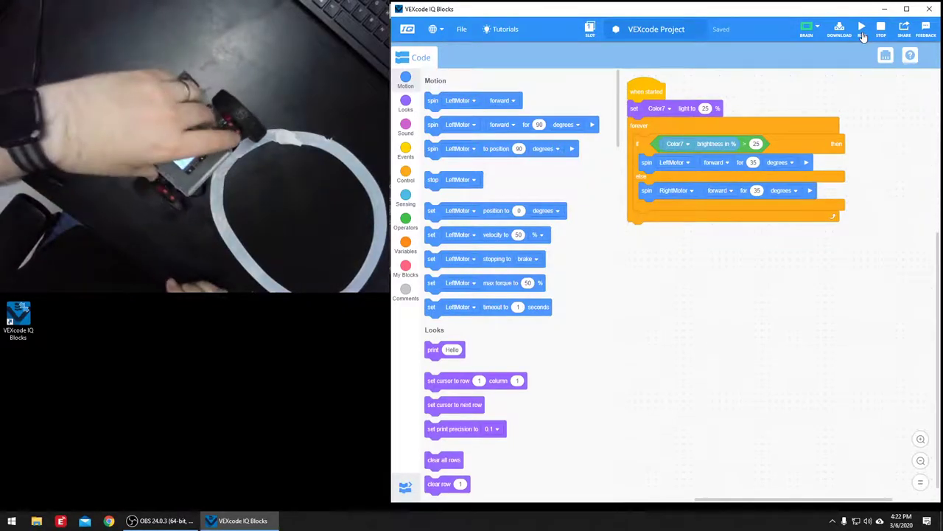
left_click(860, 27)
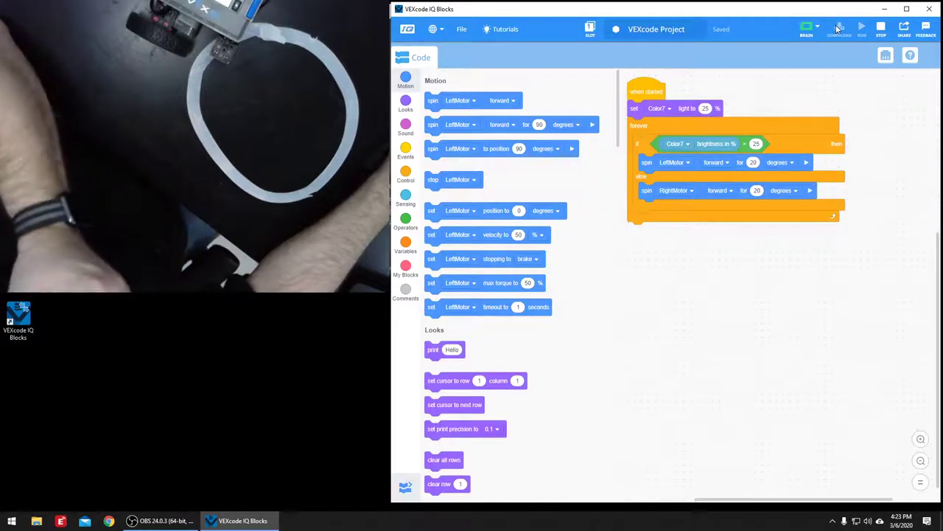
mouse_move(862, 30)
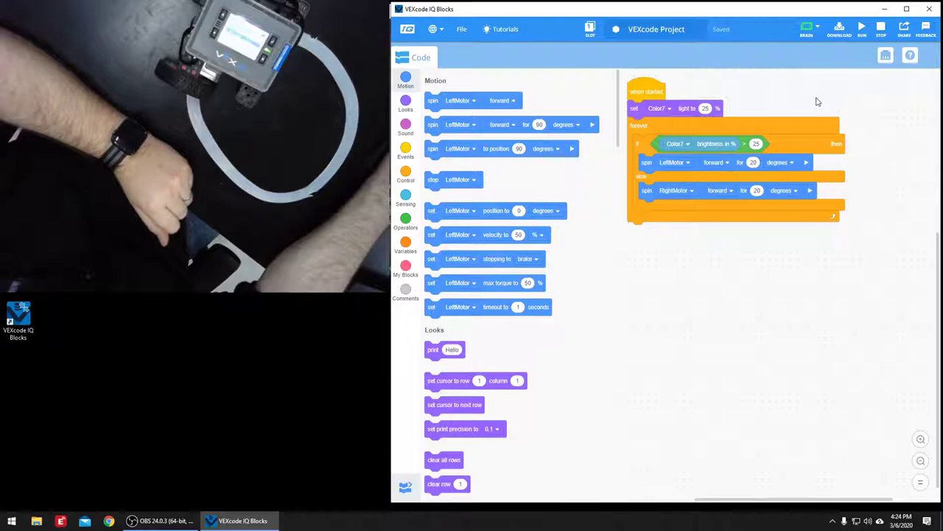
mouse_move(820, 77)
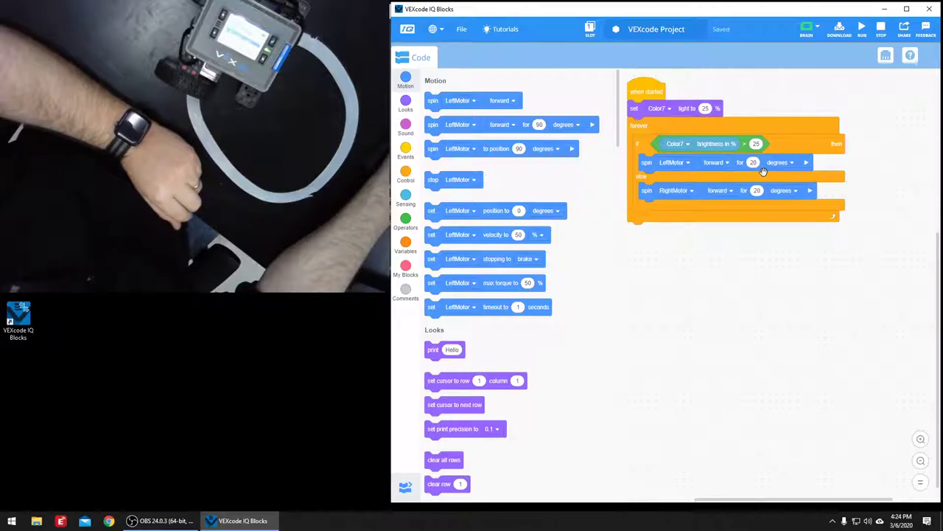
mouse_move(695, 136)
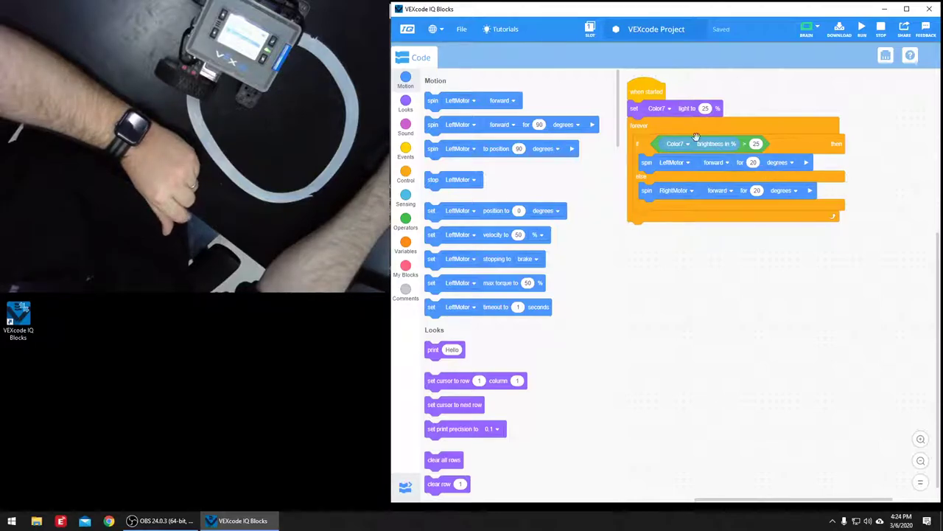
mouse_move(890, 61)
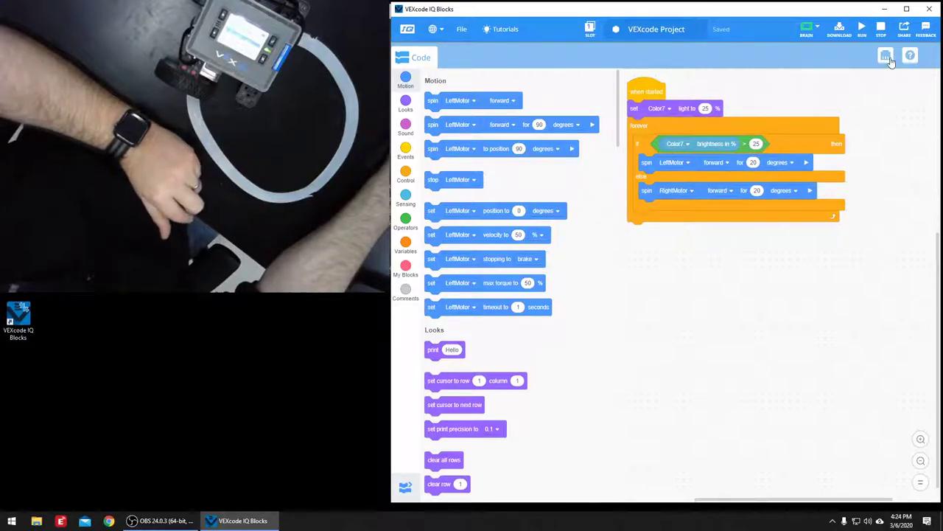
Edit the motor devices so LeftMotor ends on port 6 and RightMotor on port 1
left_click(886, 56)
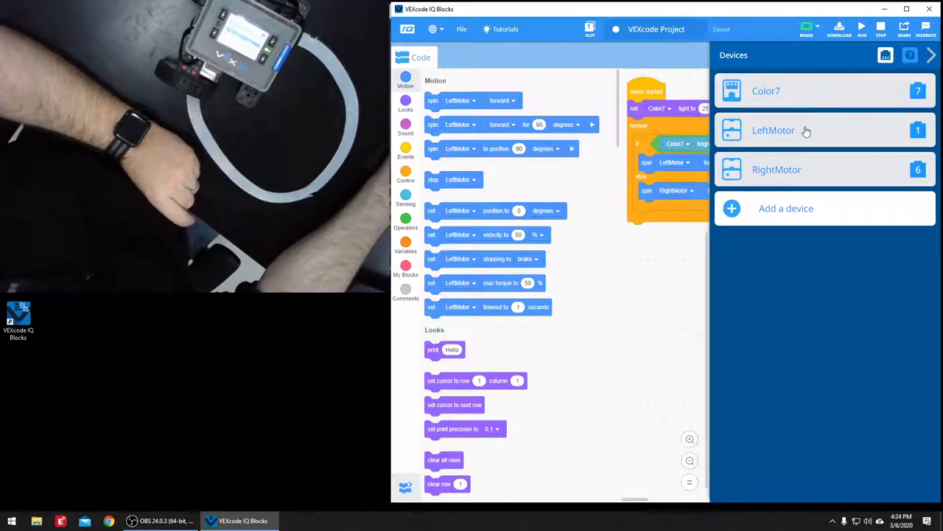
left_click(774, 129)
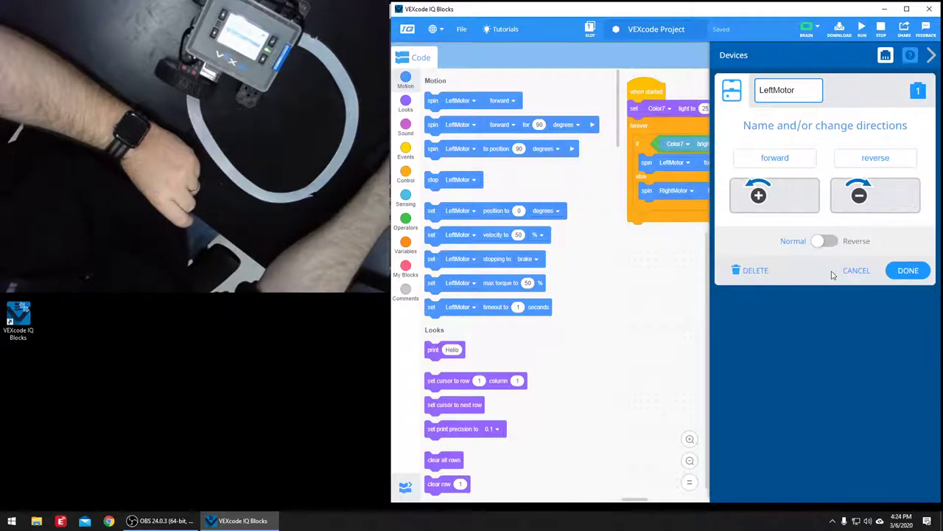
mouse_move(822, 262)
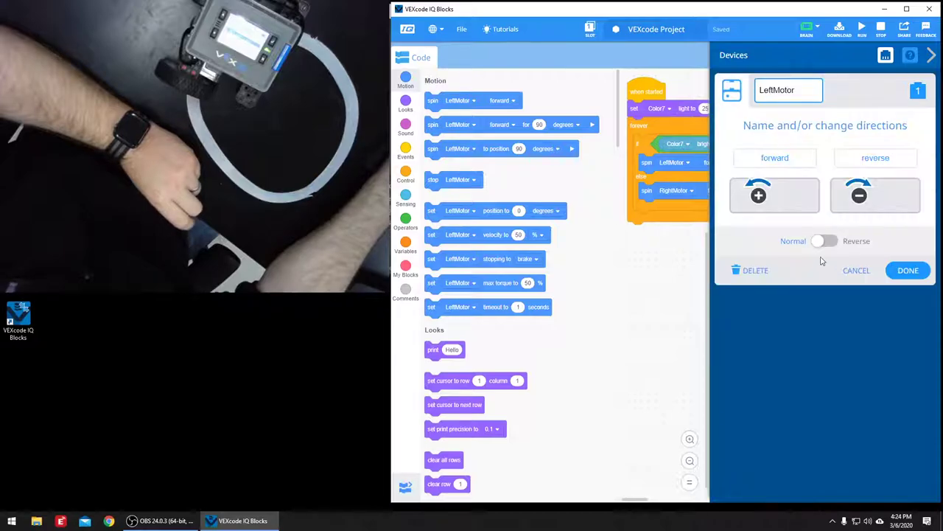
left_click(908, 270)
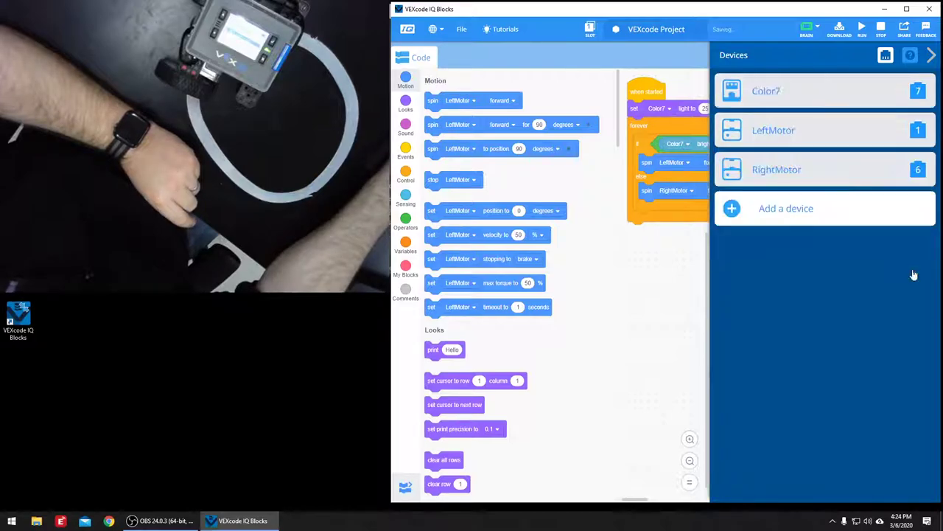
mouse_move(808, 139)
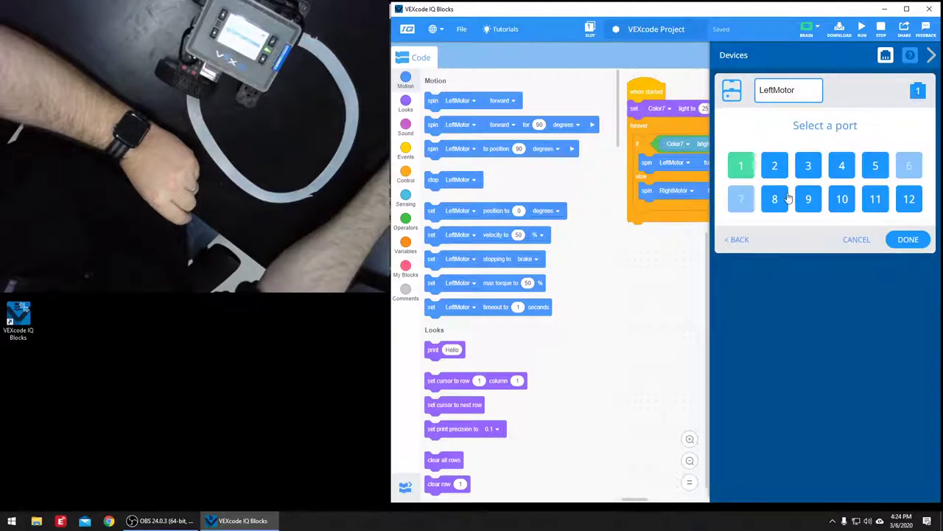
left_click(908, 239)
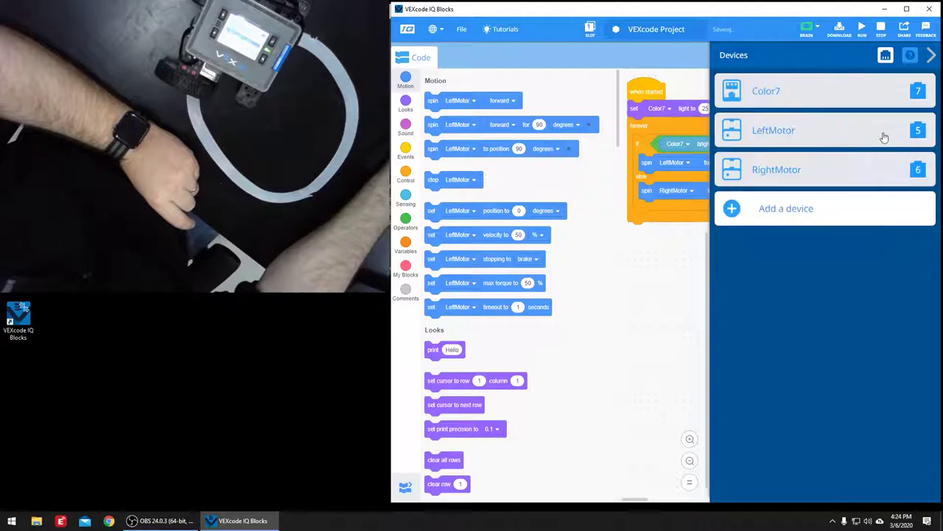
mouse_move(814, 168)
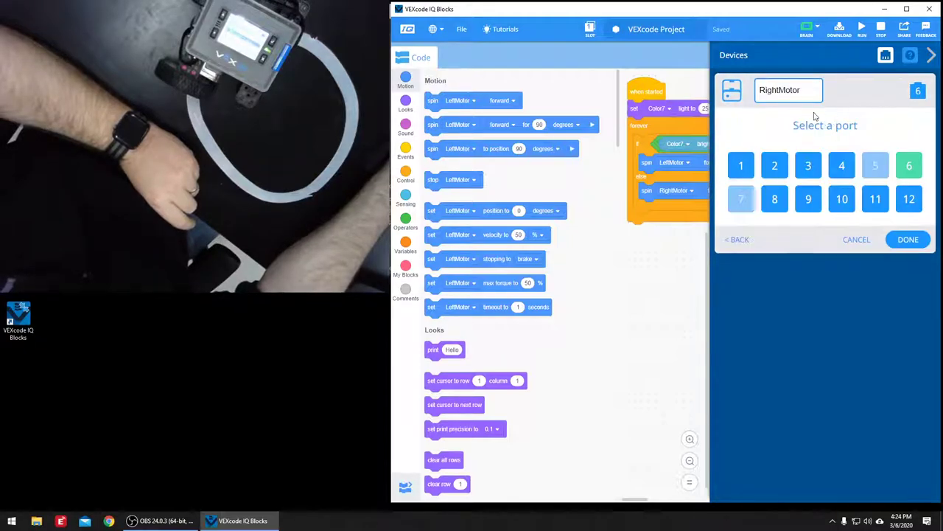
left_click(908, 239)
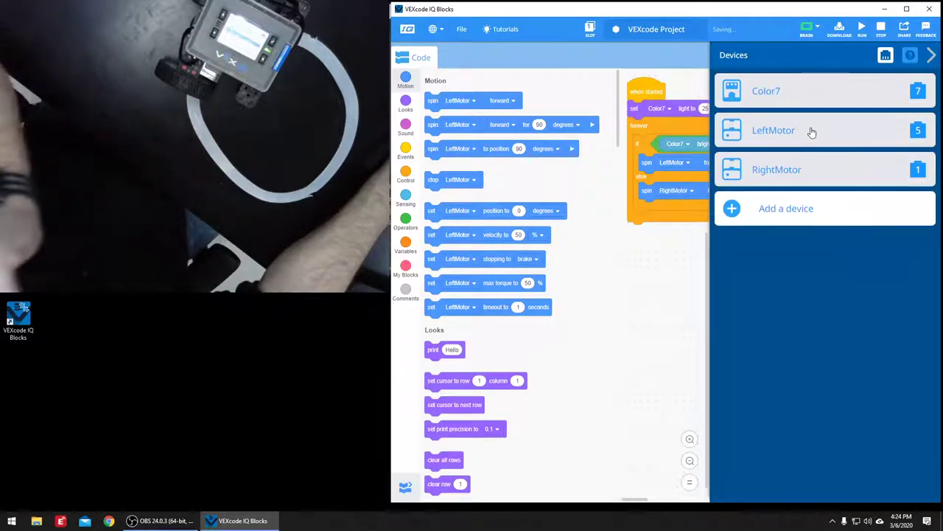
left_click(772, 129)
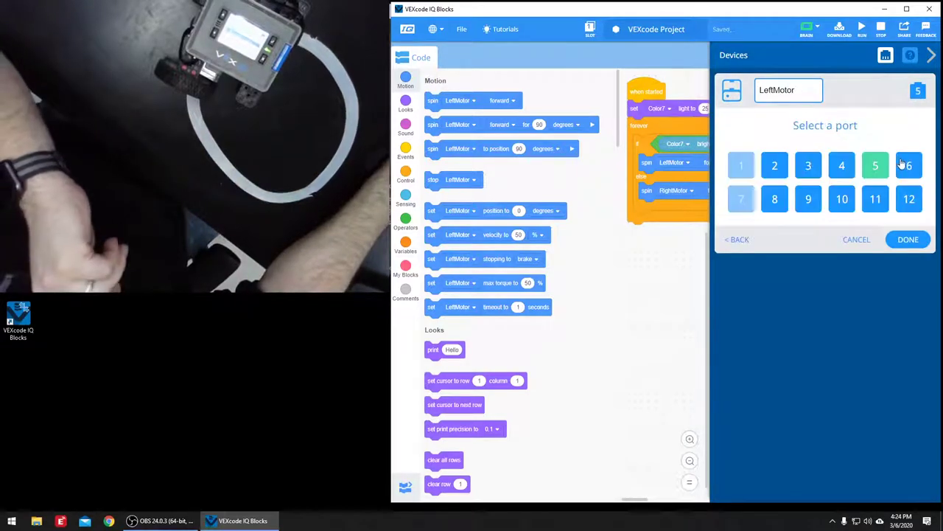
left_click(908, 239)
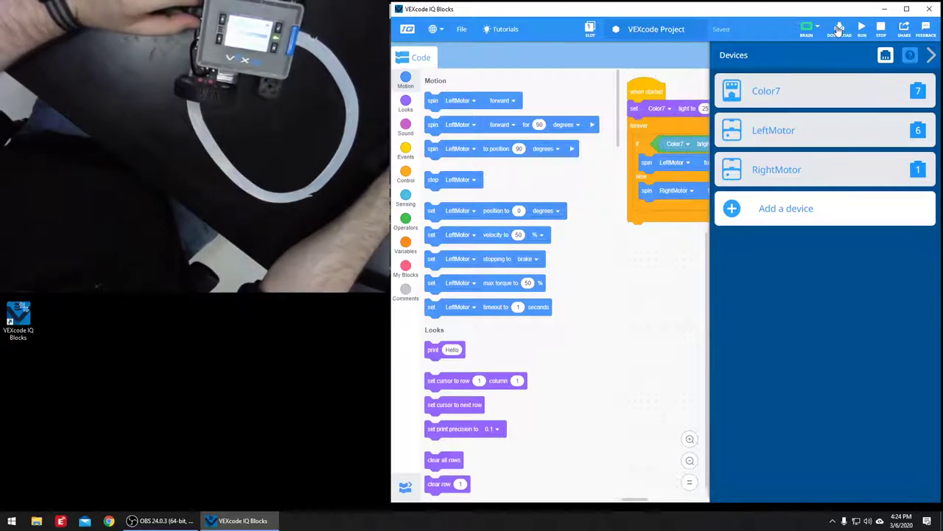
mouse_move(861, 30)
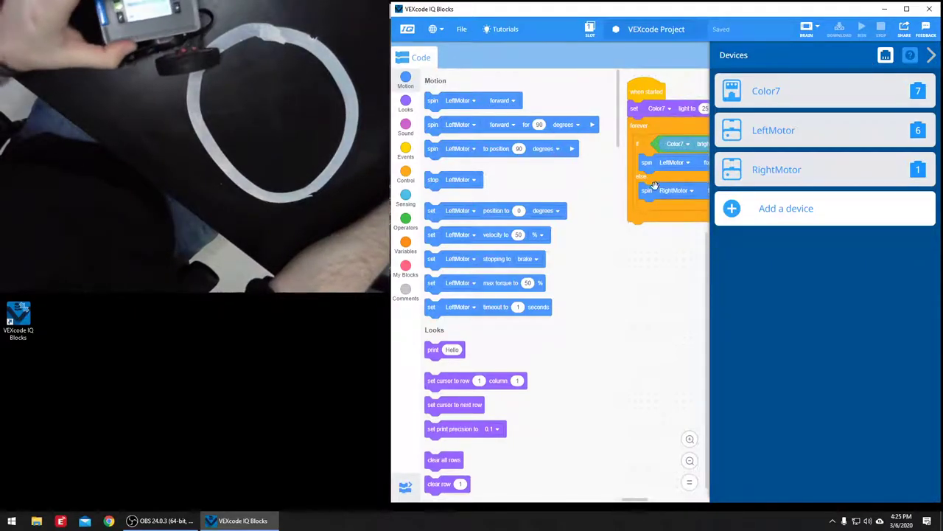
Close the device list and edit the RightMotor spin block's degrees value
left_click(932, 54)
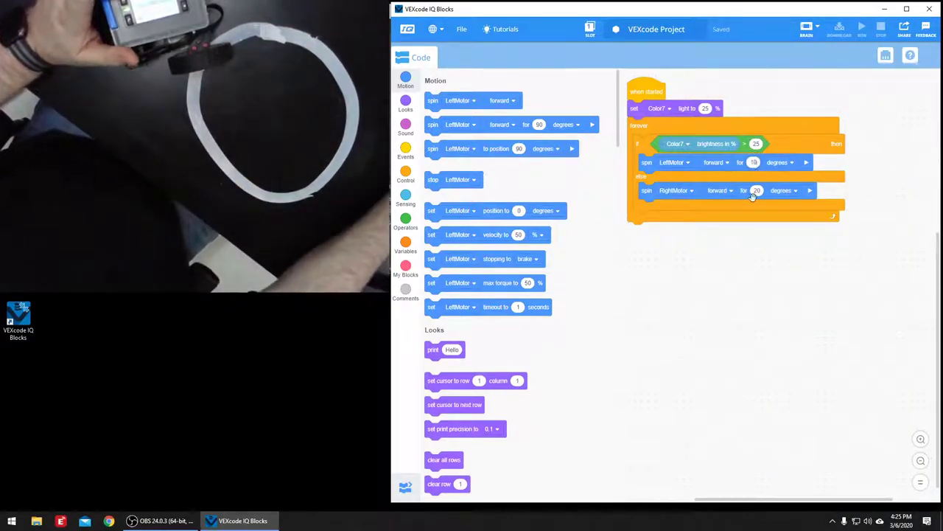
left_click(757, 190)
type("10")
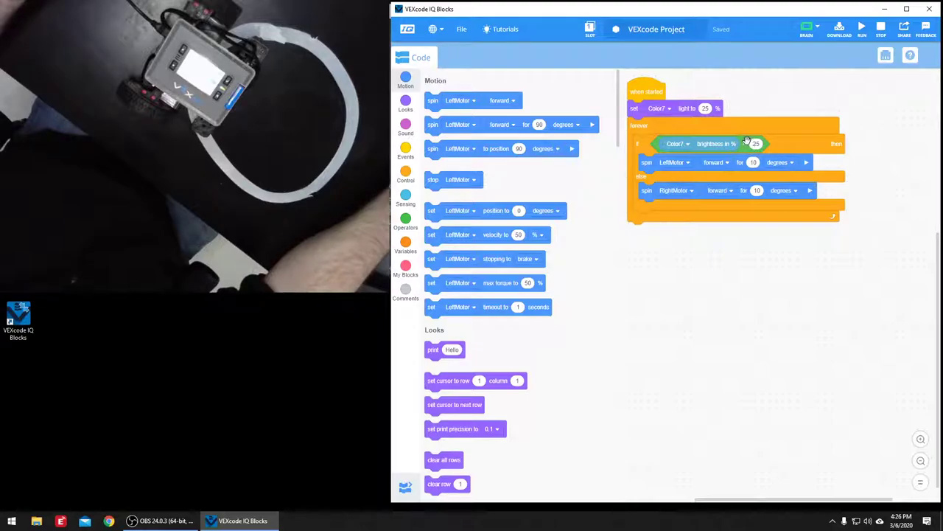
mouse_move(852, 32)
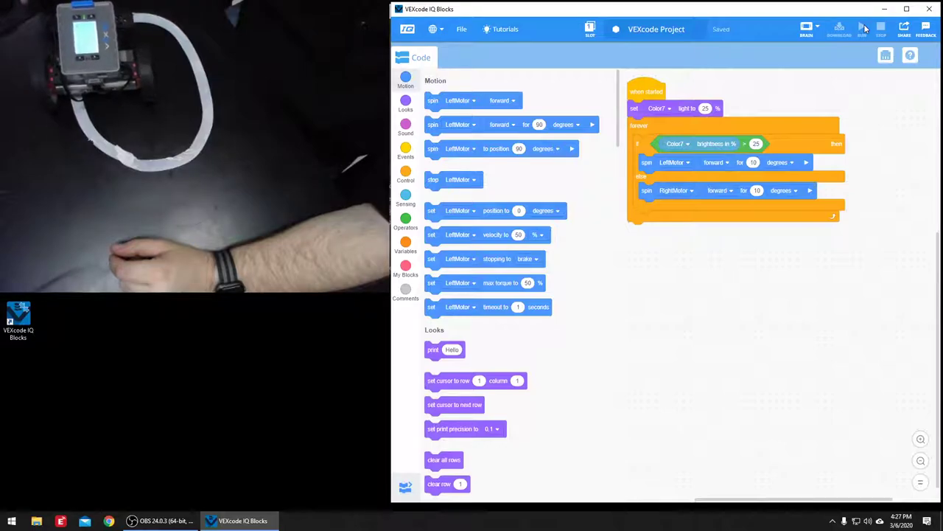
mouse_move(795, 124)
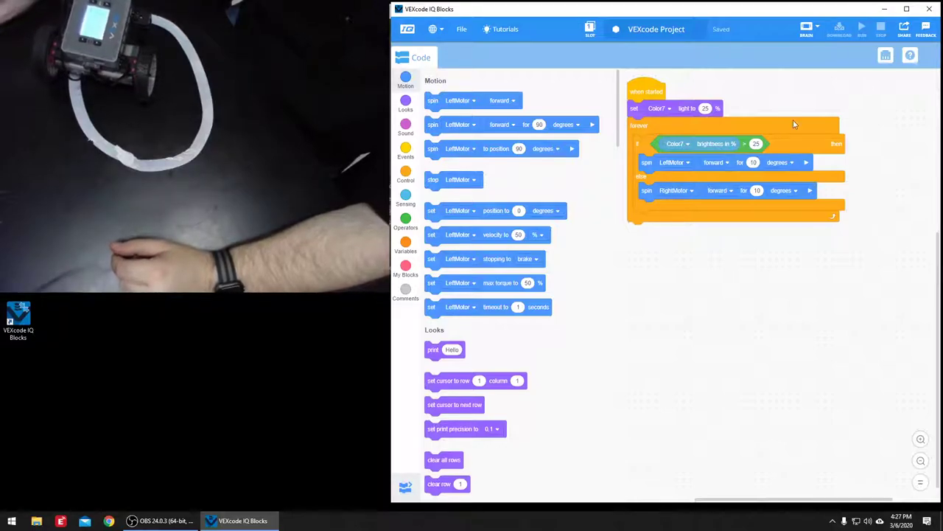
Show the degrees/turns unit dropdown on the LeftMotor spin block in the if branch
left_click(778, 162)
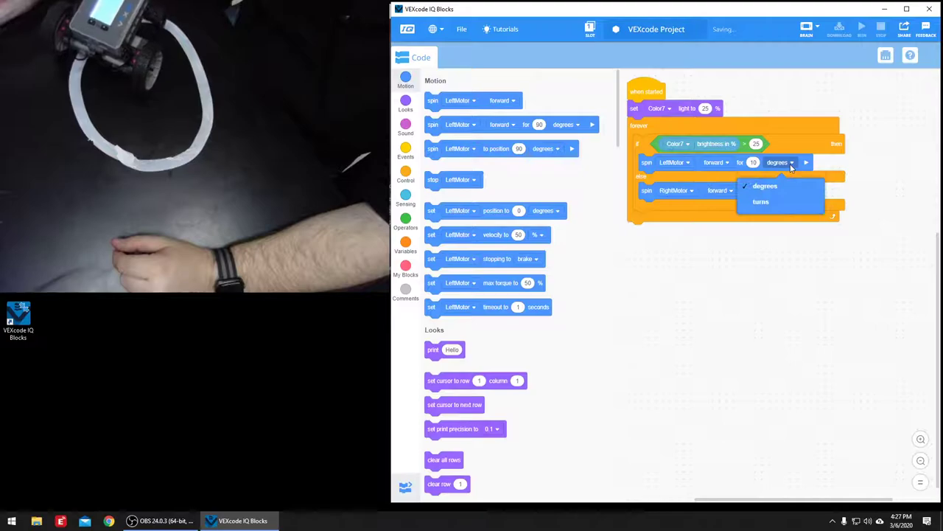